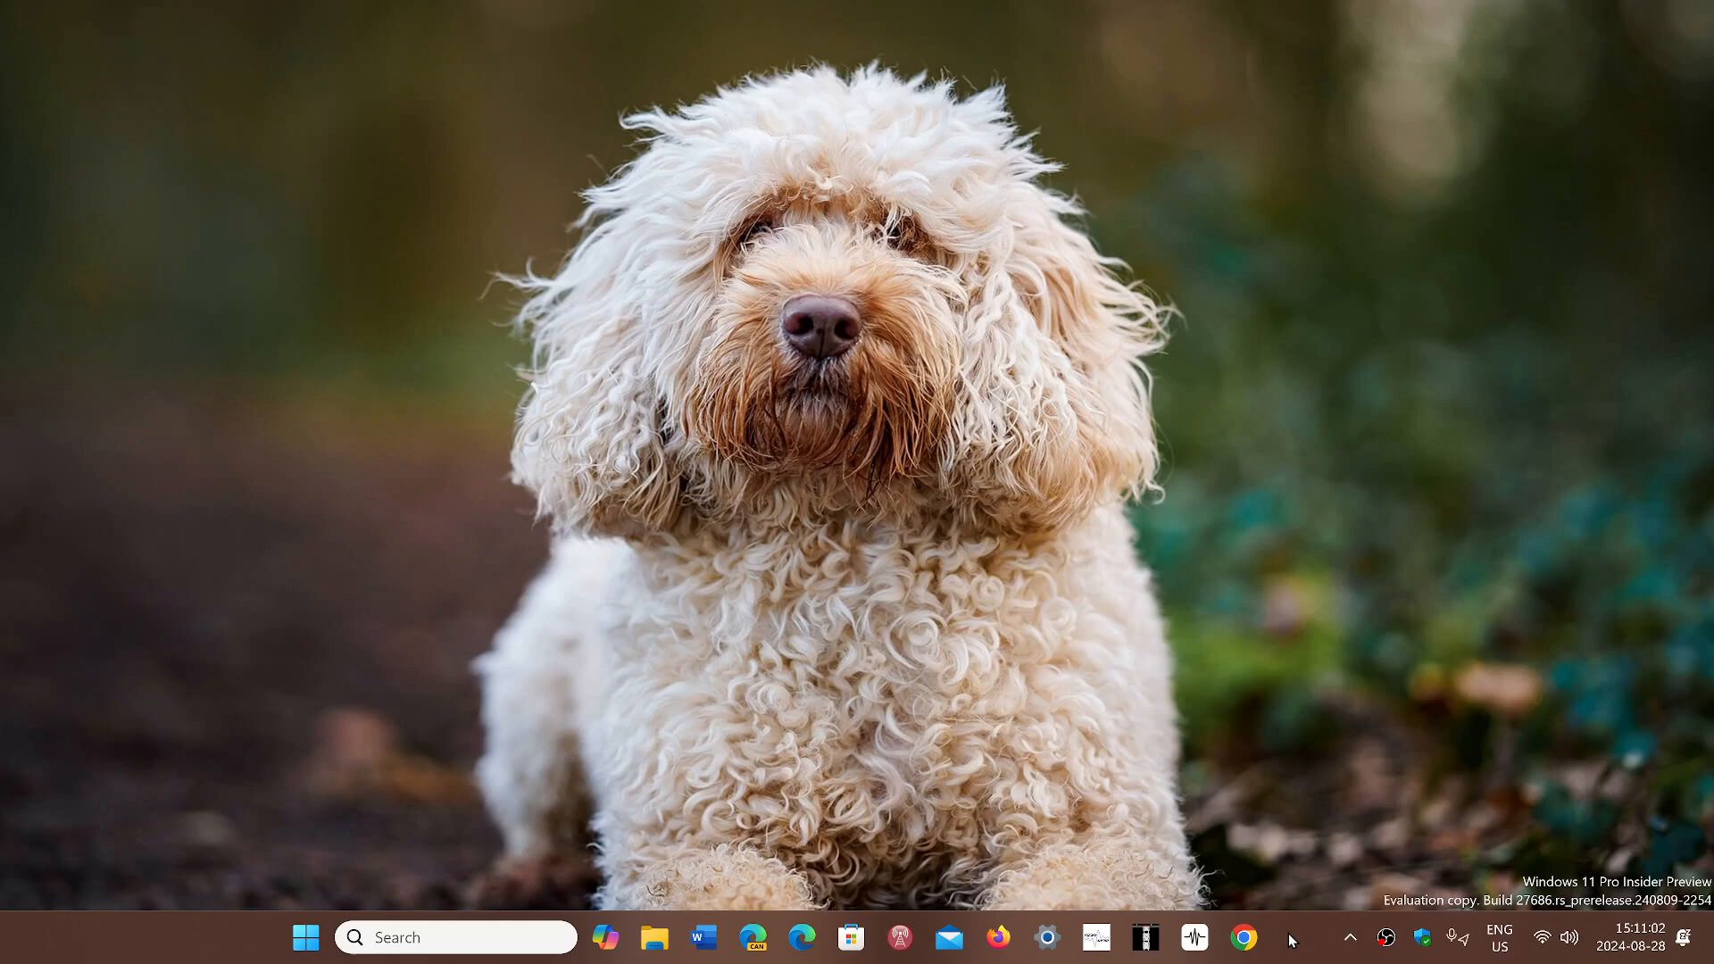
mouse_move(519, 746)
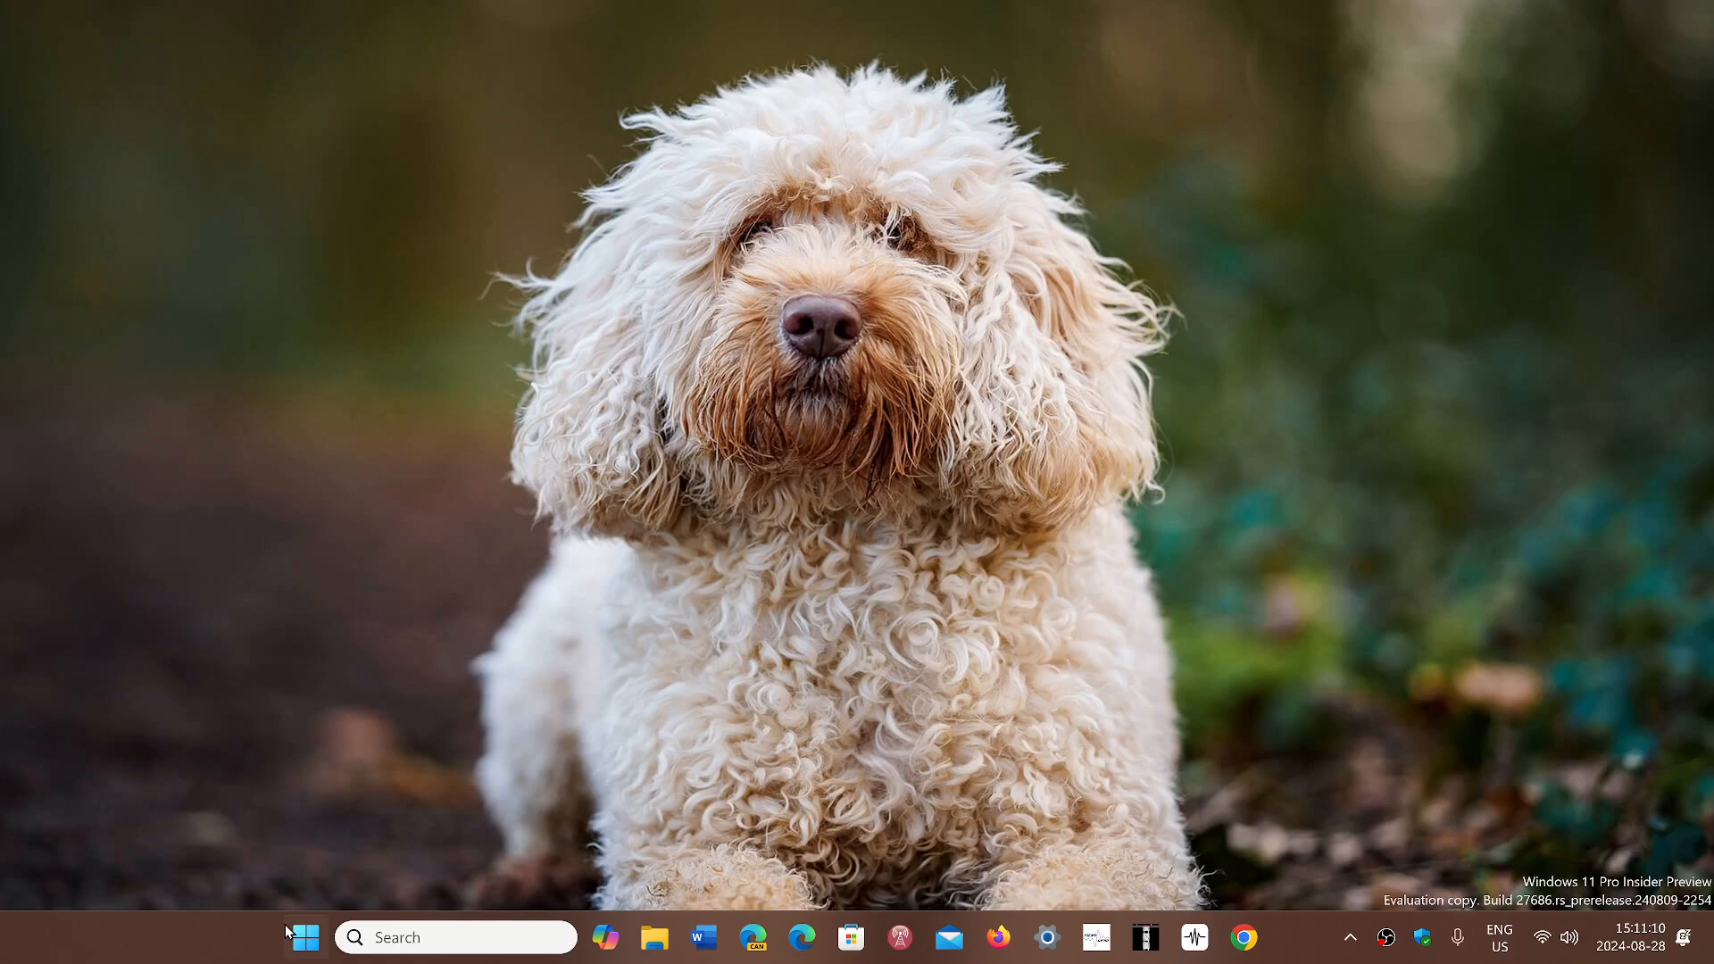
mouse_move(306, 937)
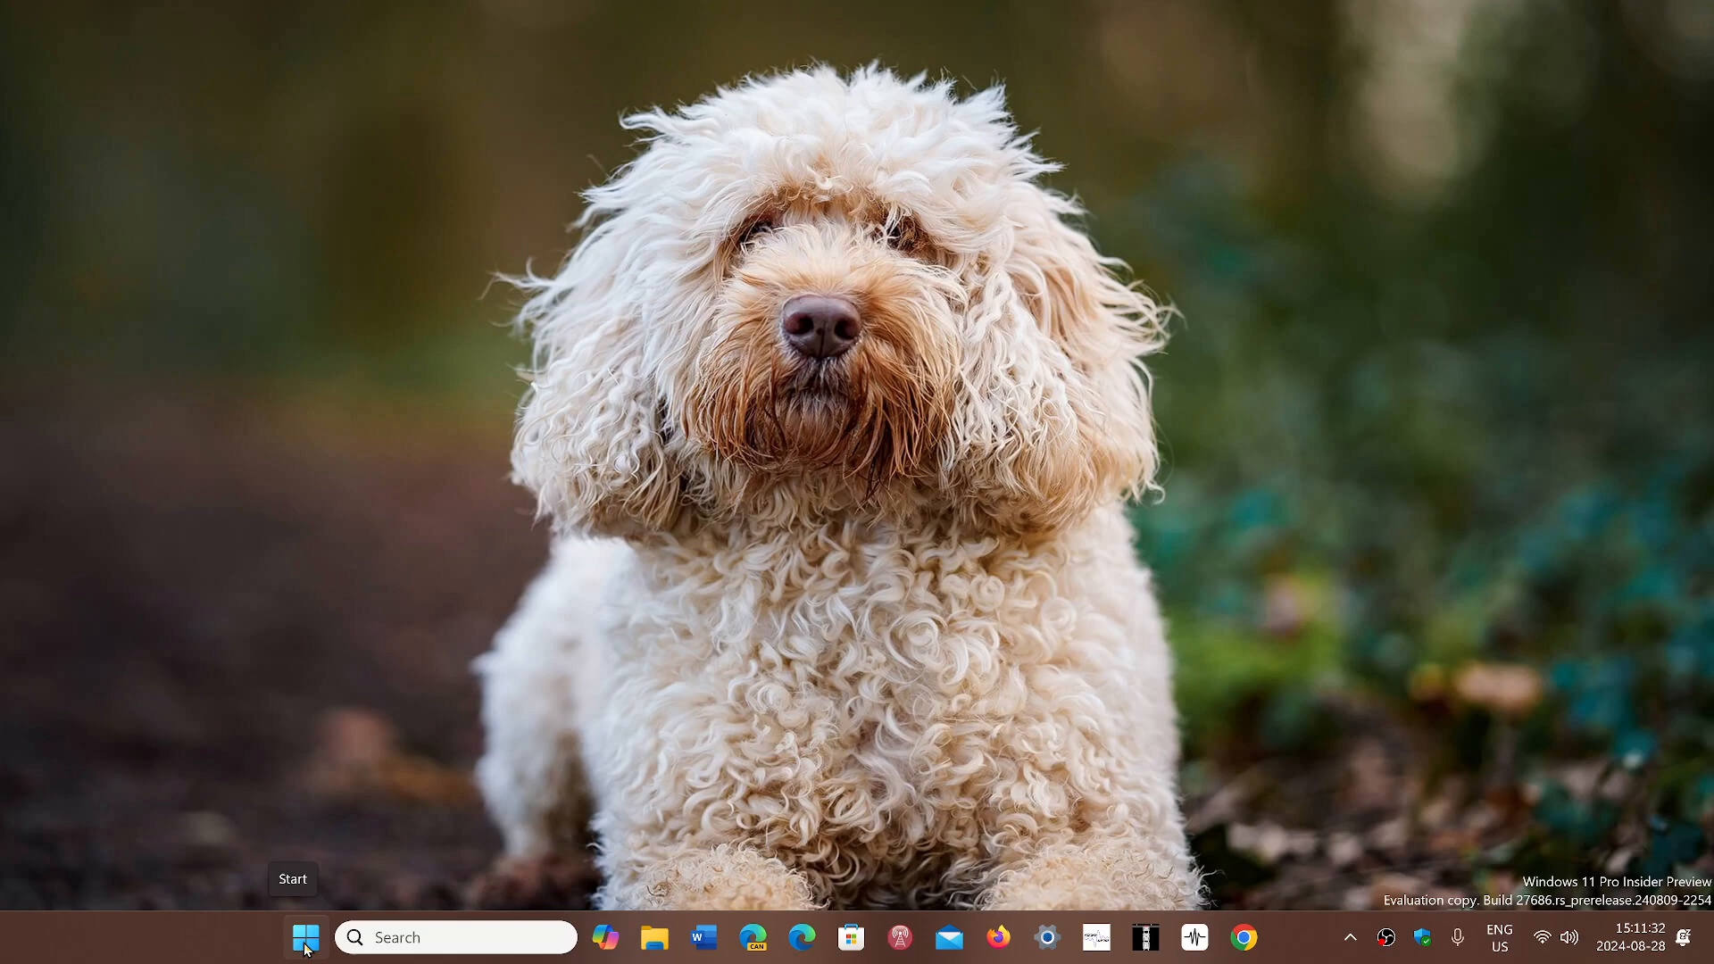
Step: Launch Task Manager from the Start button's quick link menu, landing on the Processes list
right_click(305, 937)
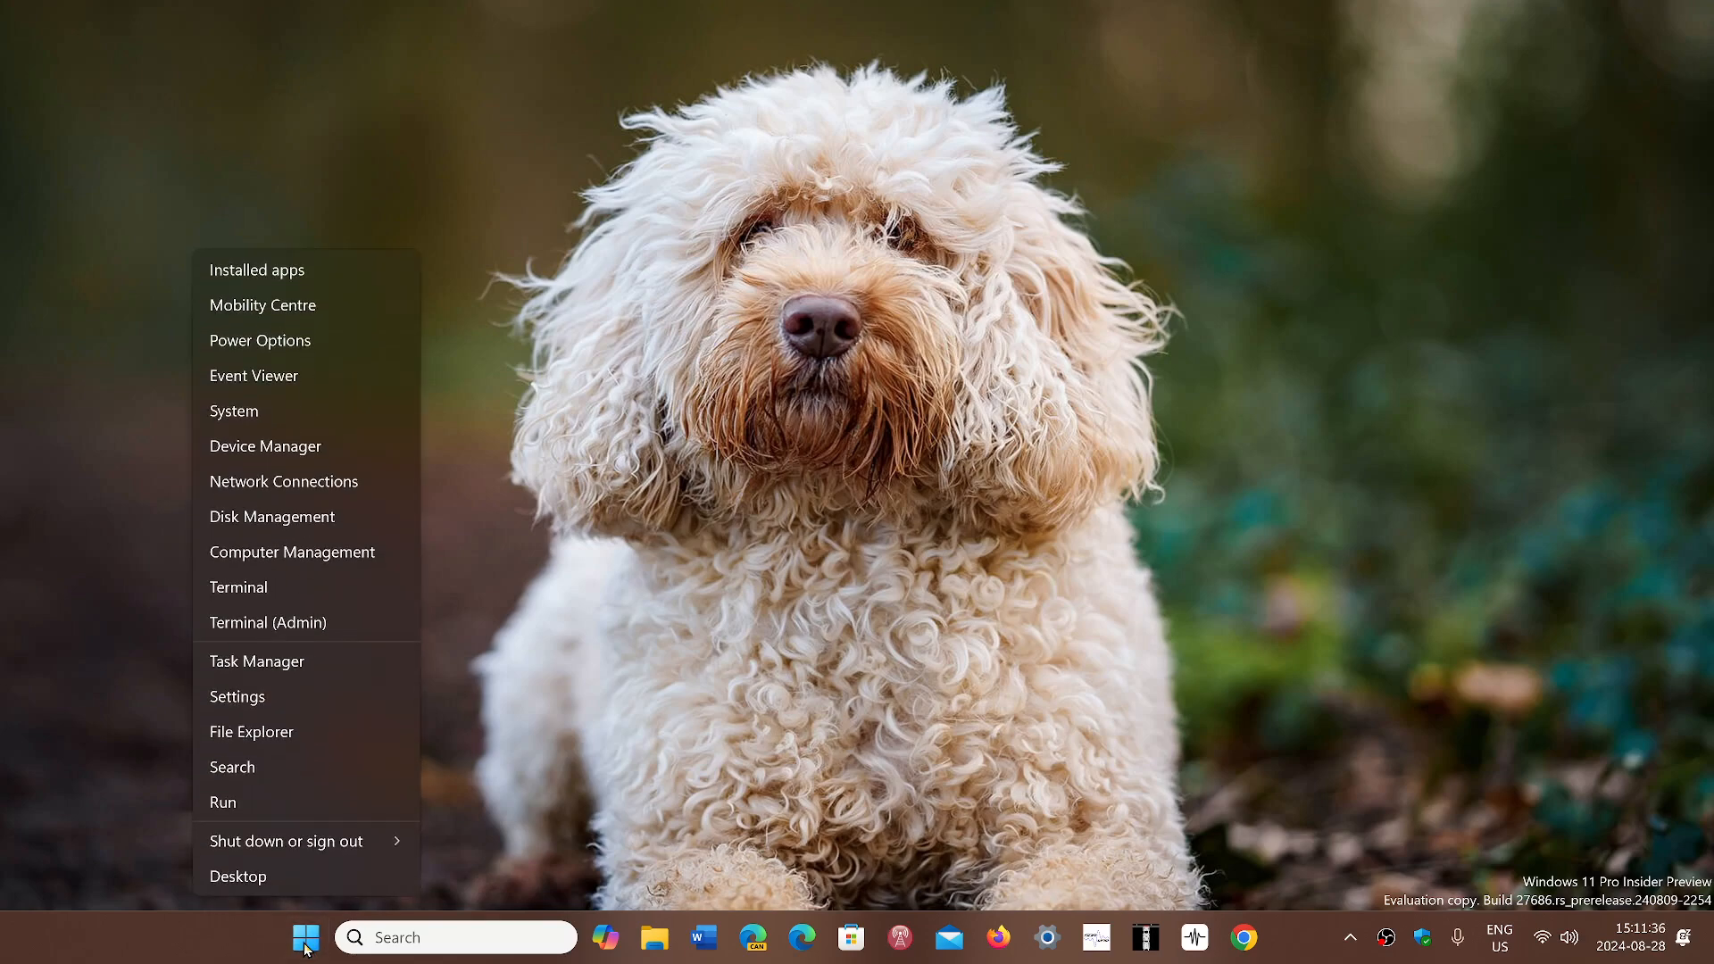
mouse_move(305, 622)
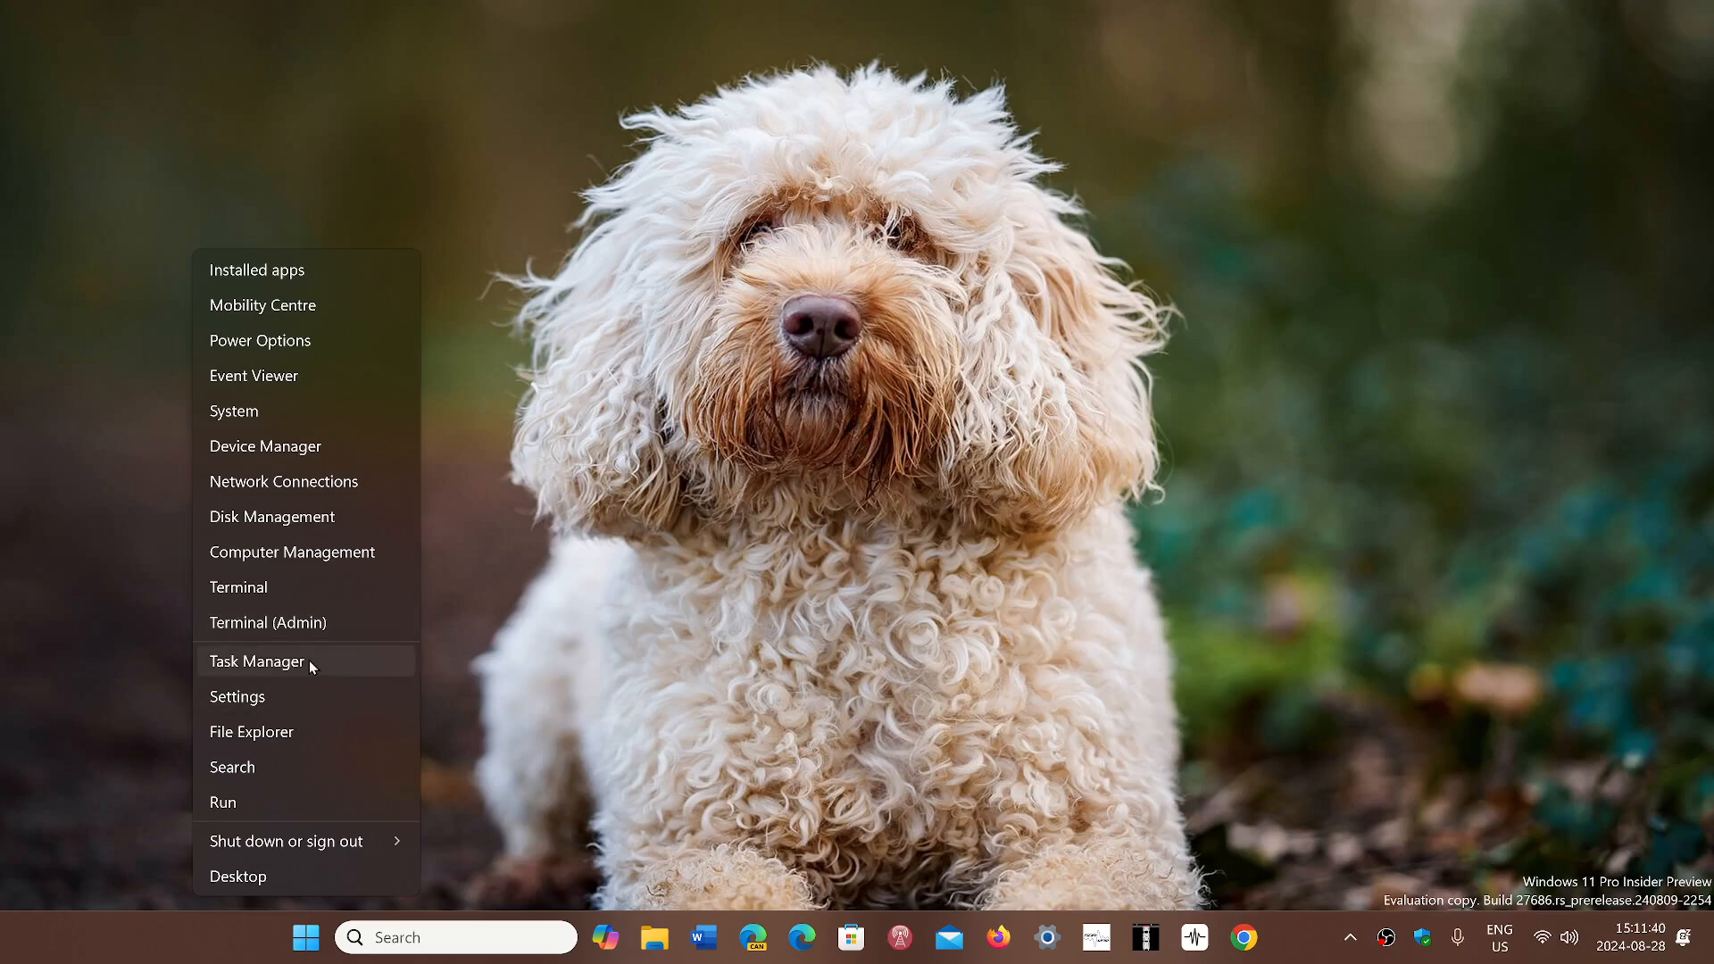
left_click(256, 661)
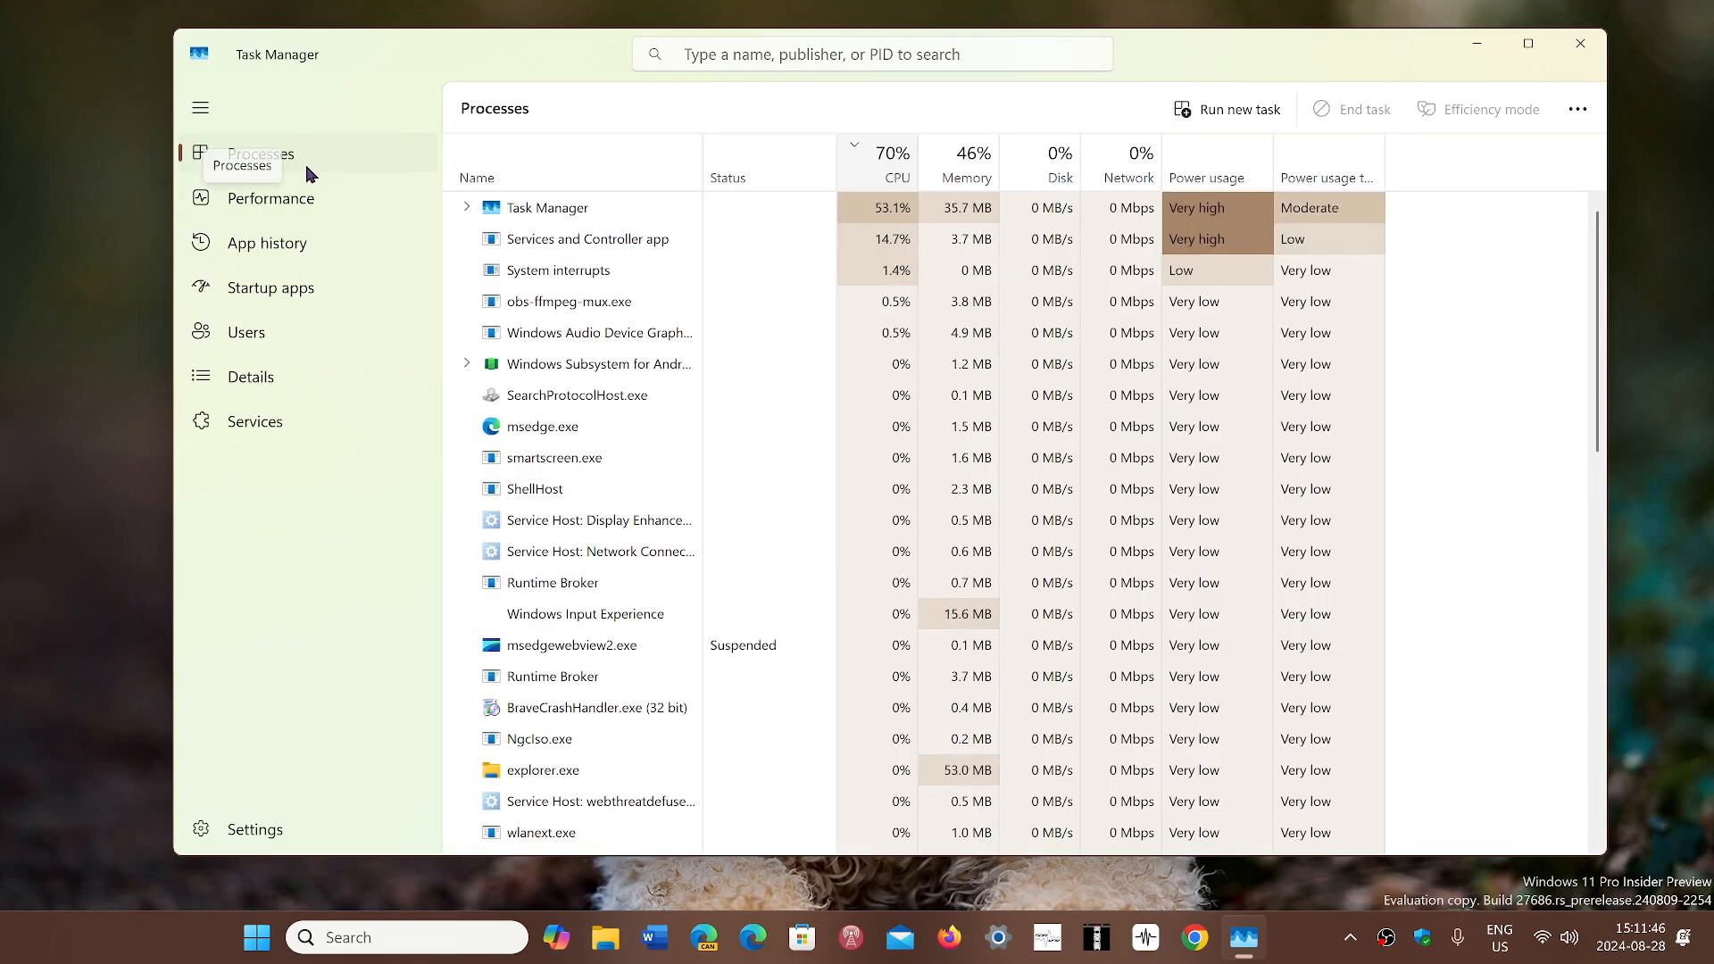
Step: Switch to the Performance page showing the CPU graph and Intel Core i5-8259U @ 2.30GHz model name
left_click(271, 199)
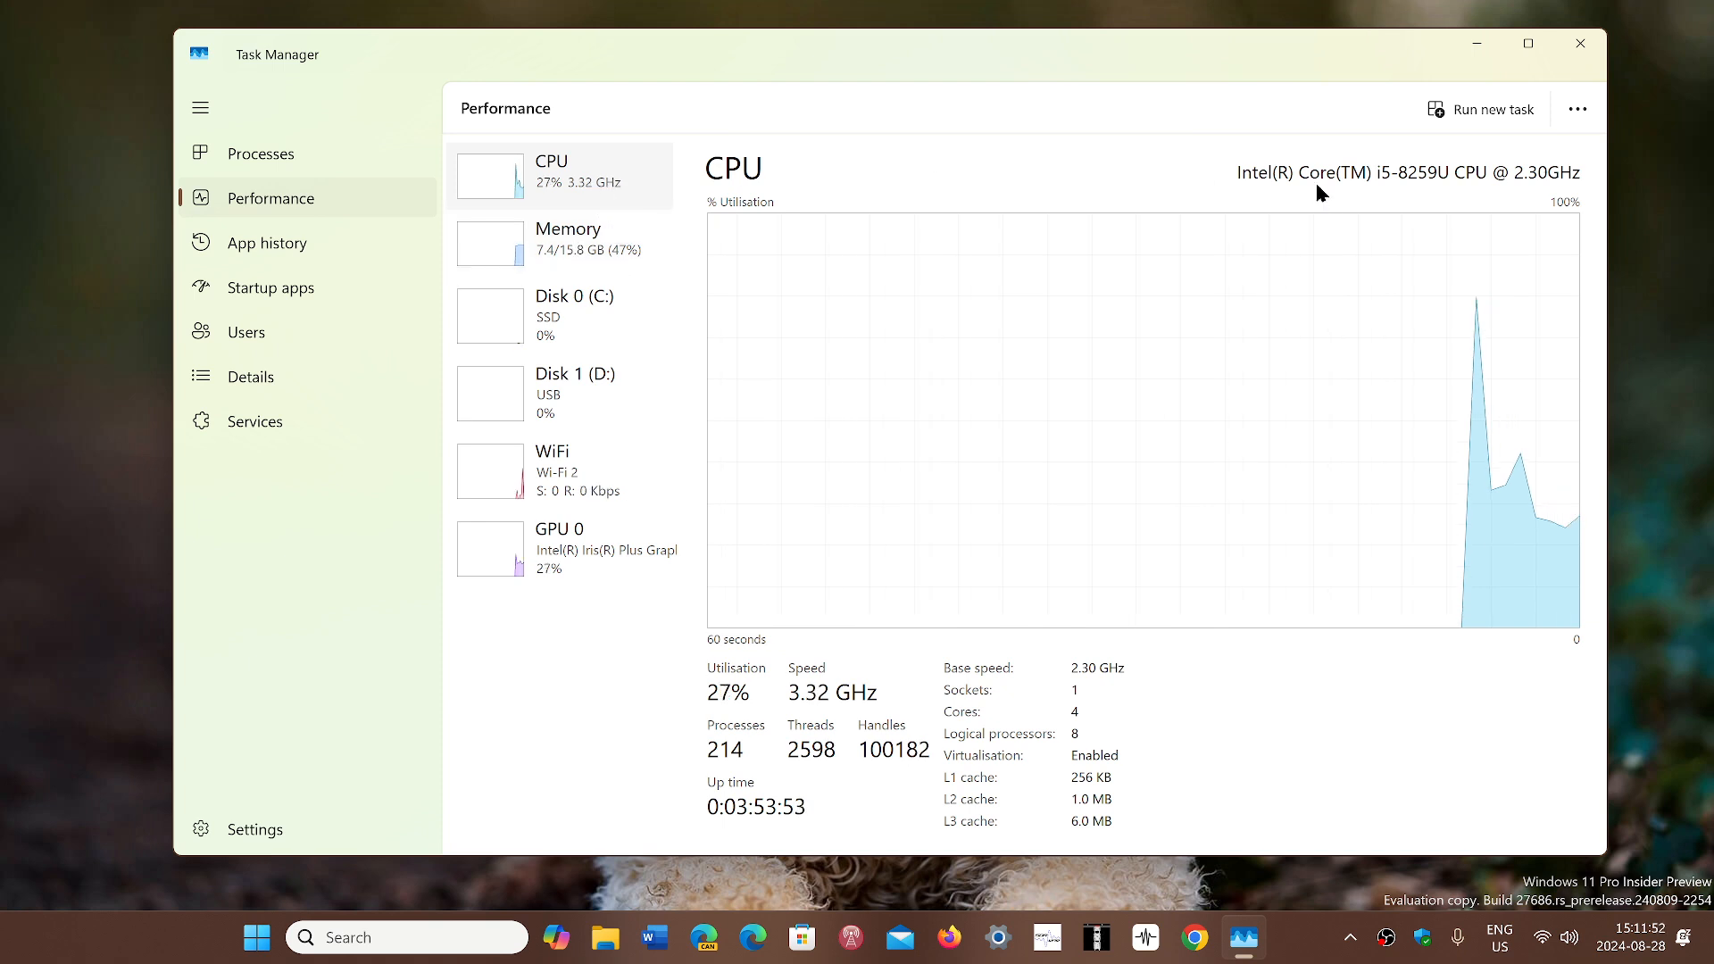
mouse_move(1181, 298)
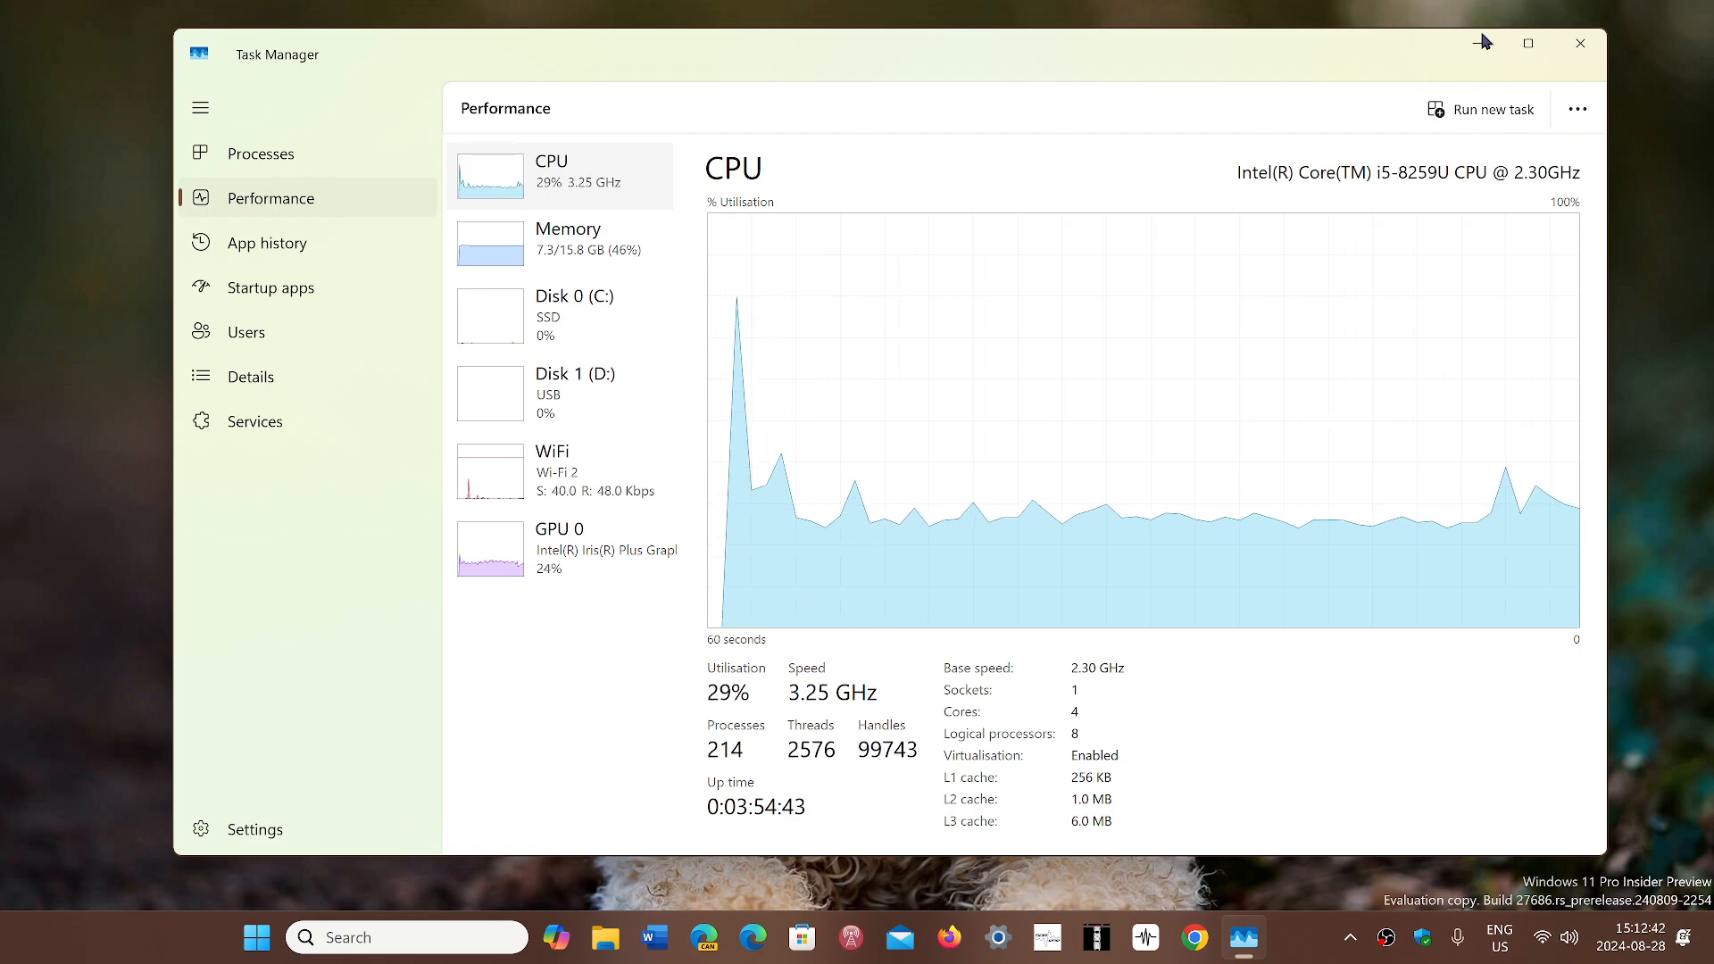
Step: Close Task Manager, returning to the bare desktop
left_click(1579, 43)
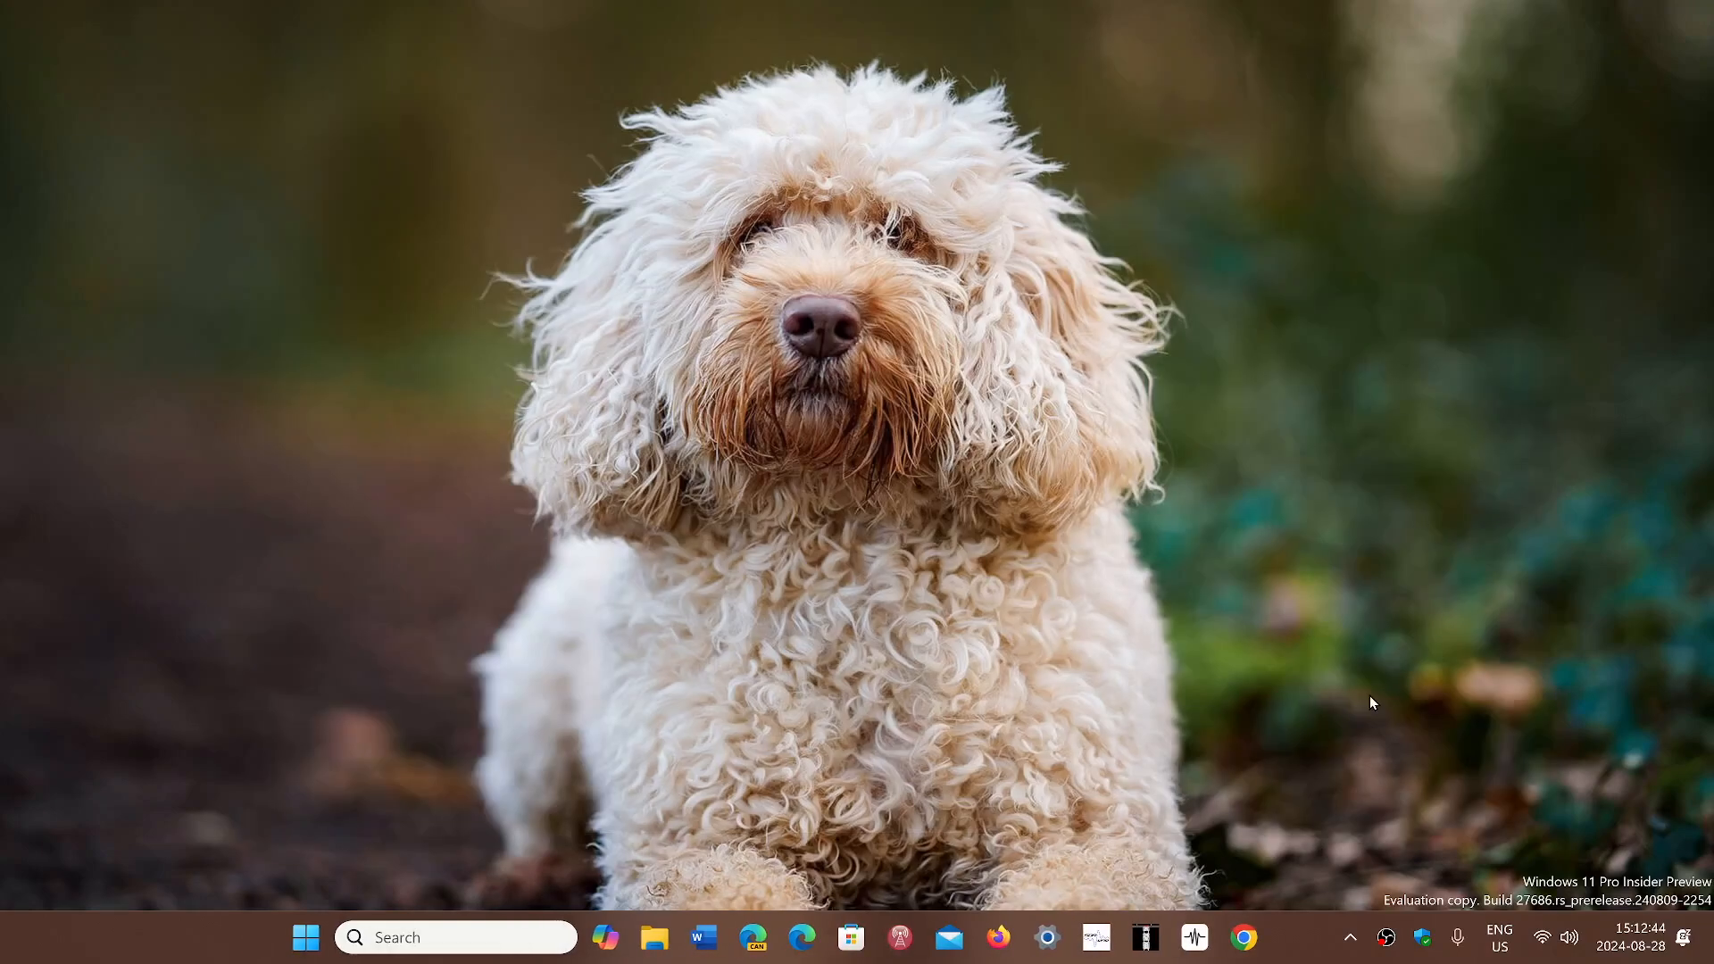
mouse_move(1297, 941)
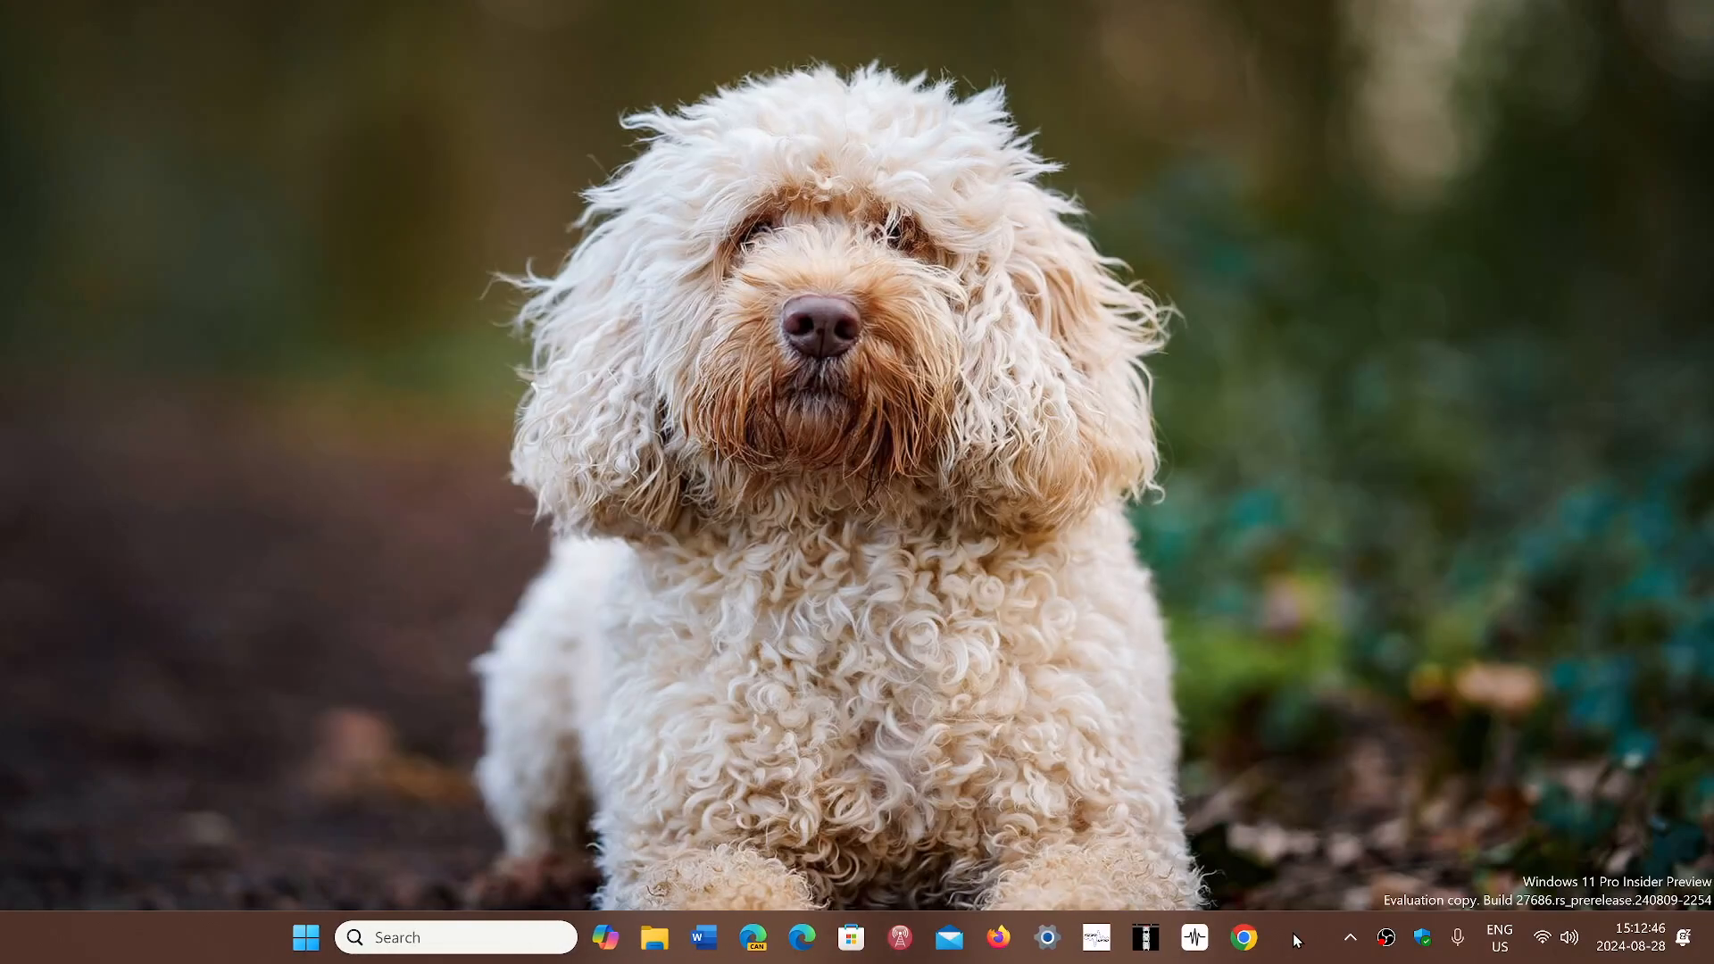